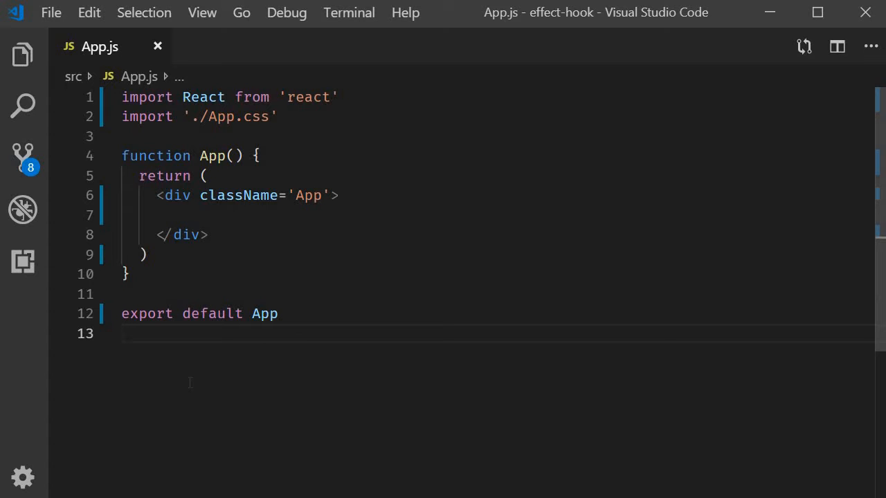
Install axios by running npm install axios in a new integrated terminal.
left_click(124, 333)
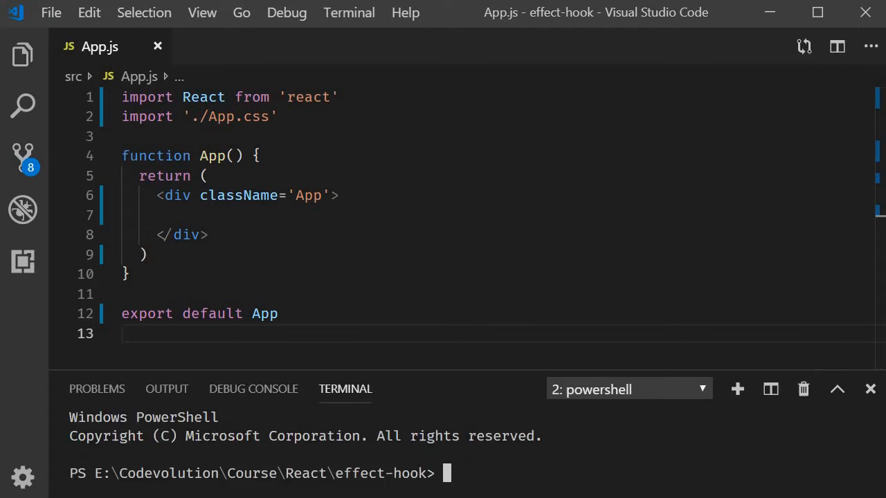
type("npm install axios")
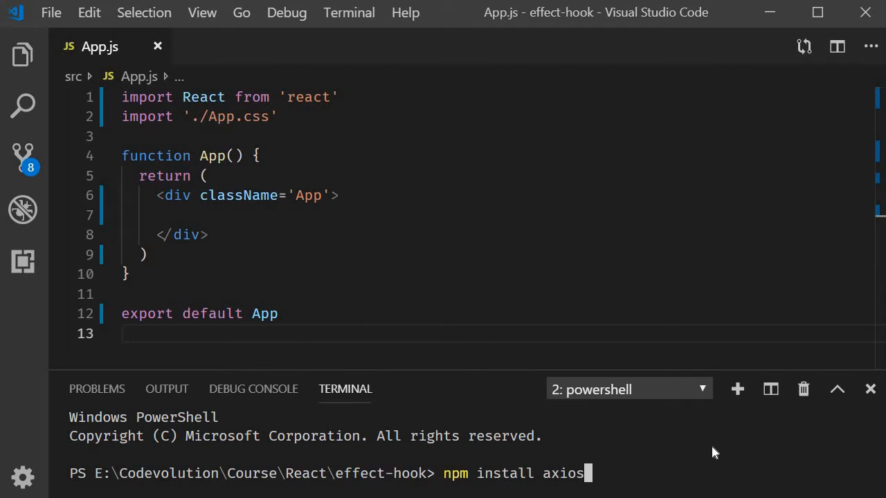
key("Enter")
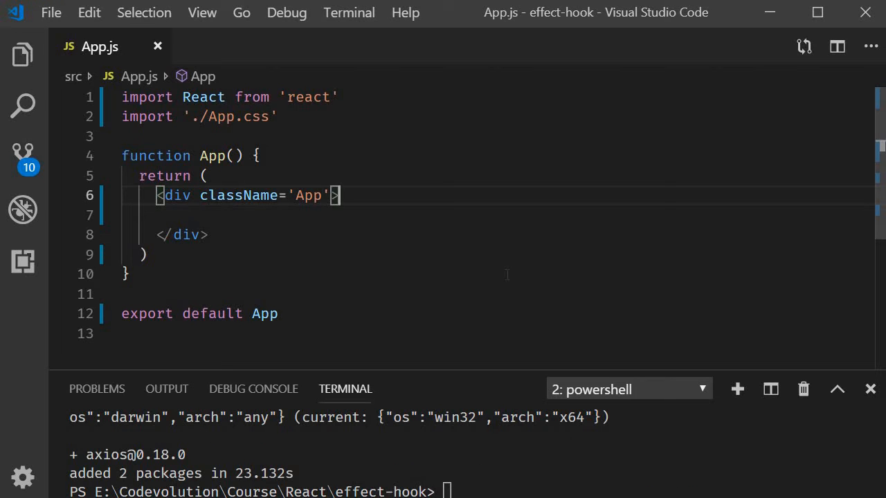
type("pack")
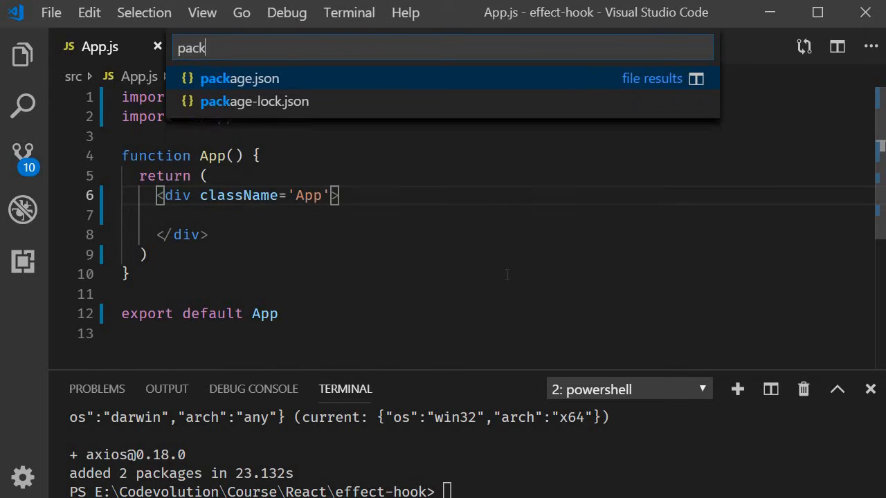
left_click(240, 78)
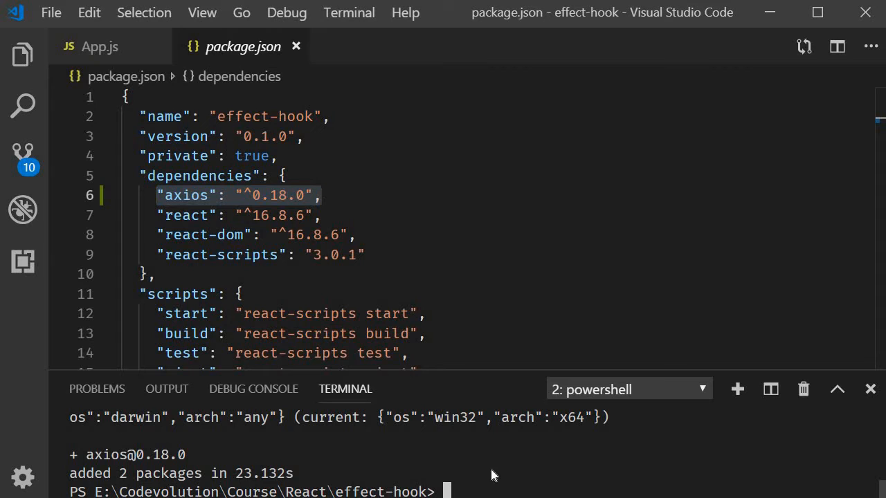
mouse_move(505, 380)
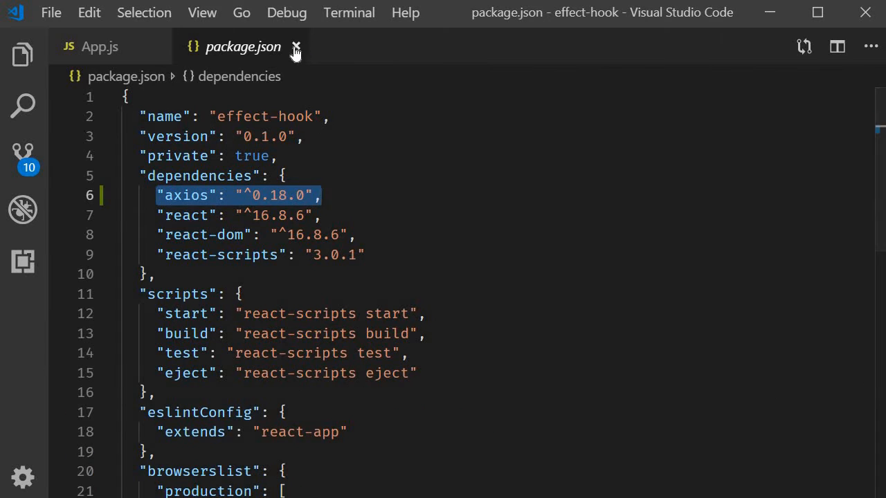
left_click(296, 46)
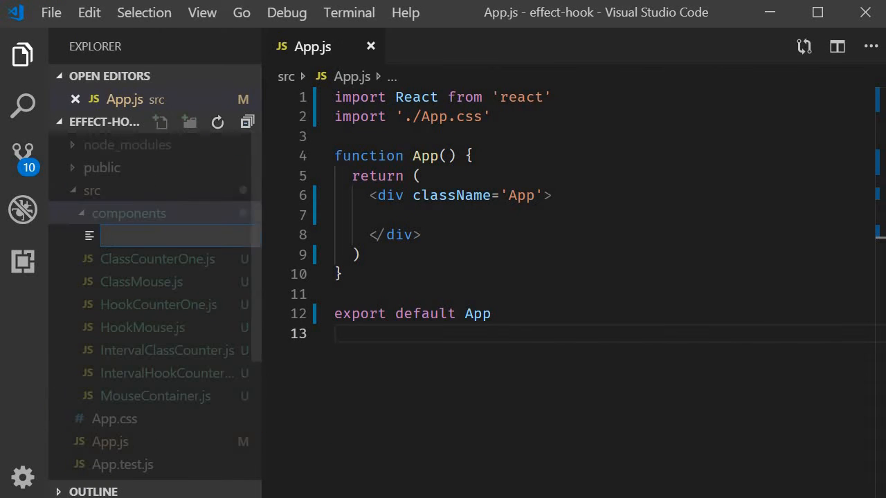
Create DataFetching.js importing React with useState and useEffect, plus axios from 'axios'.
type("DataFetchi")
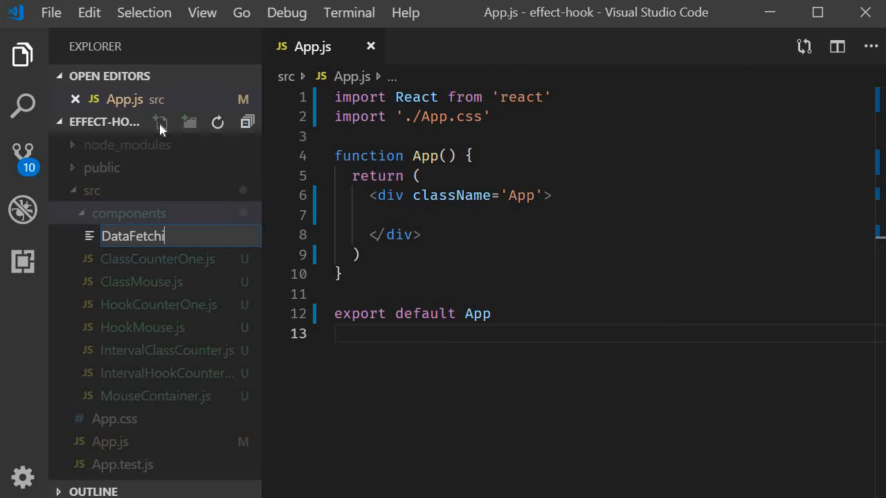
key("Enter")
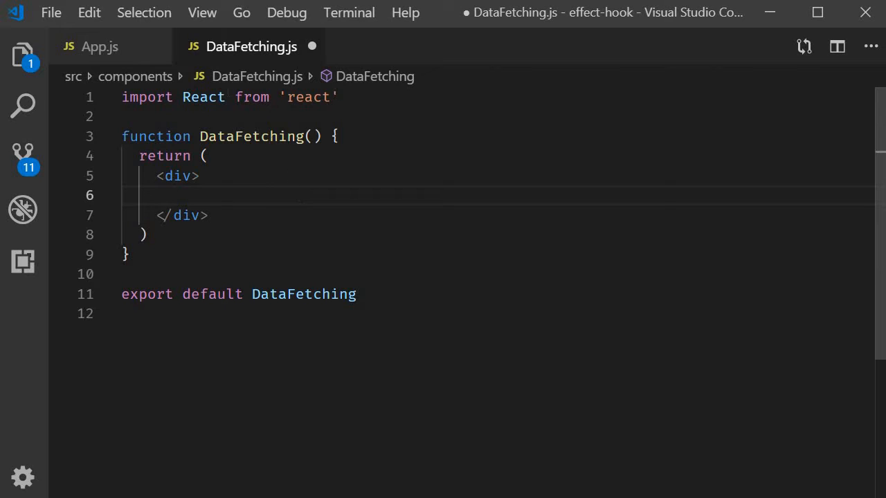
double_click(203, 97)
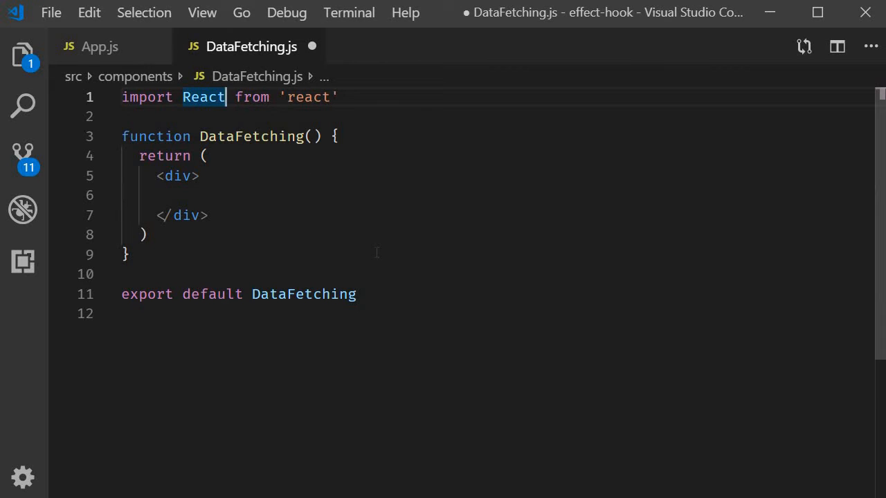
type(", {}")
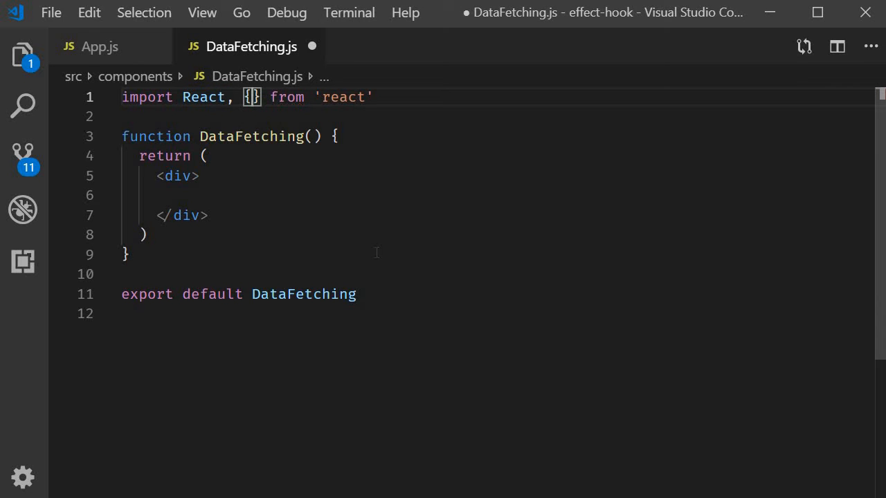
type("useState, useEffect")
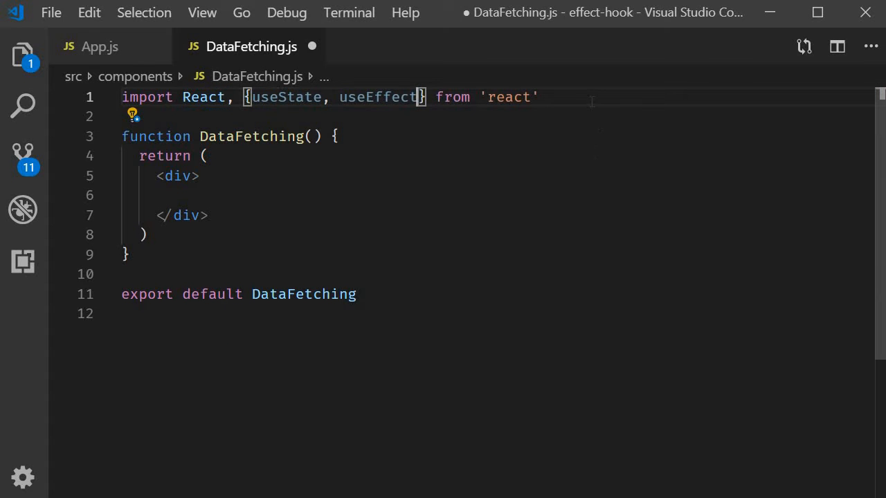
type("i")
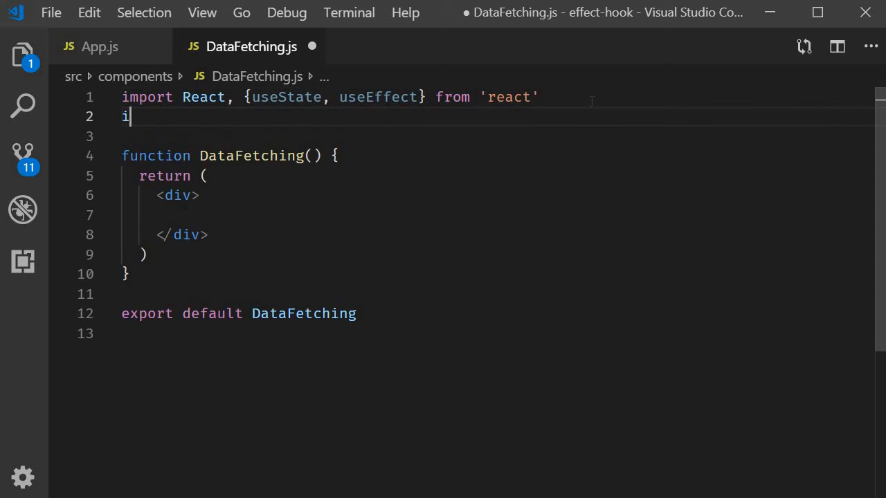
type("mport axios from 'axios'")
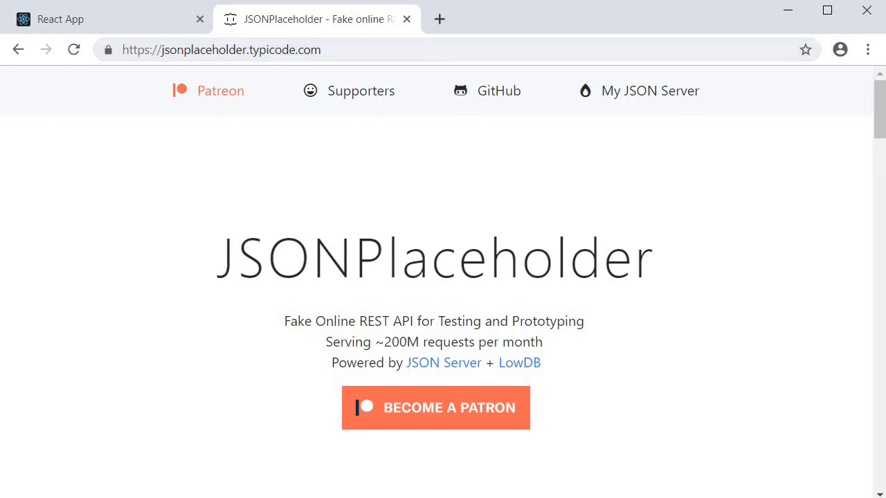
Open the JSONPlaceholder /posts resource and select its URL in the address bar.
scroll("down", 3)
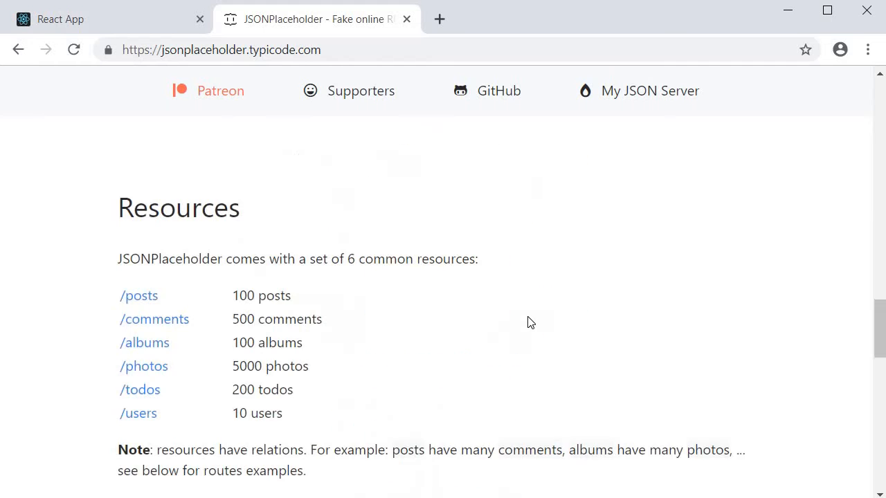
mouse_move(339, 329)
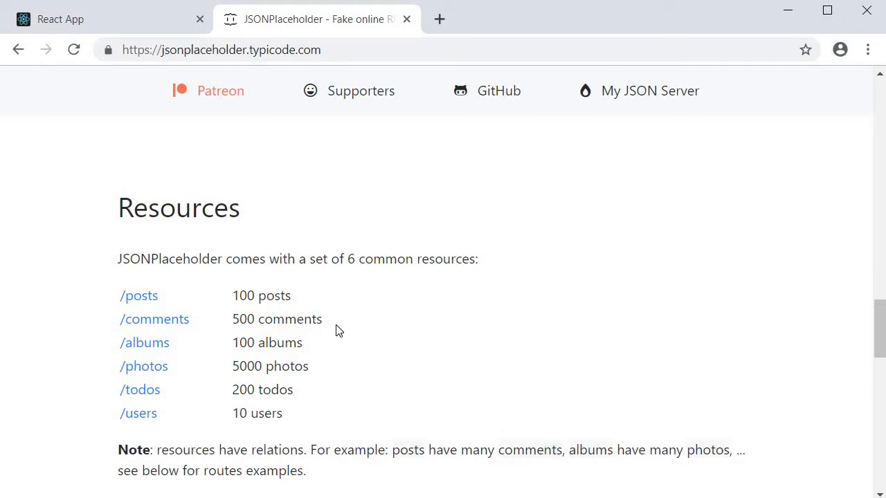
mouse_move(320, 310)
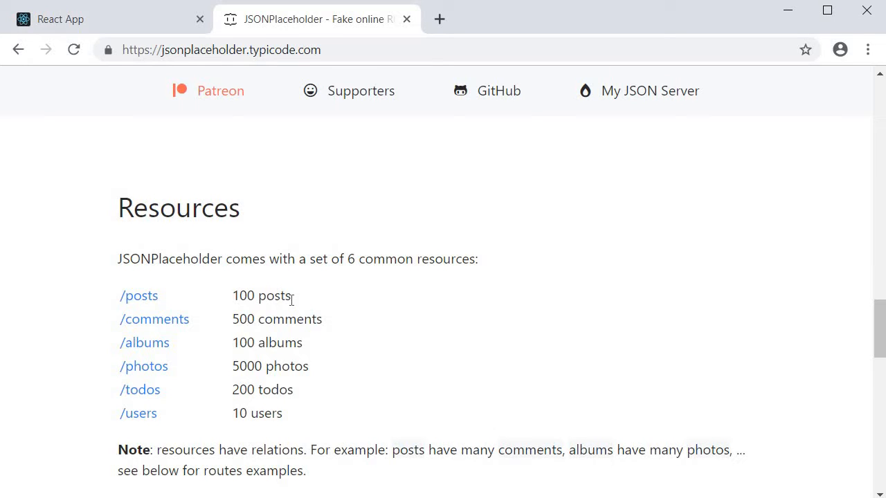
mouse_move(138, 296)
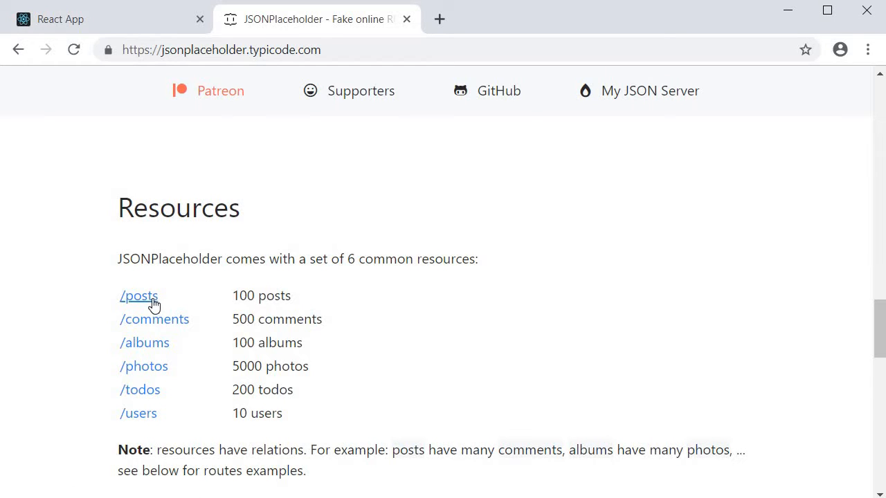
left_click(139, 296)
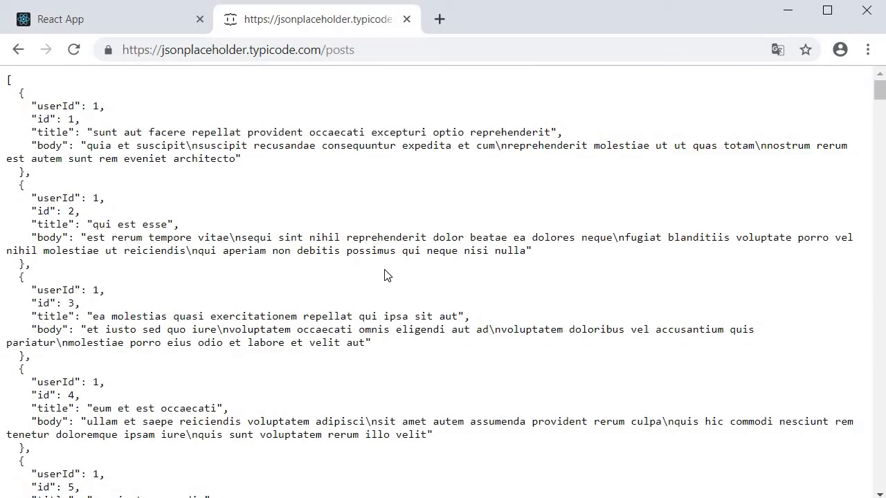
mouse_move(305, 74)
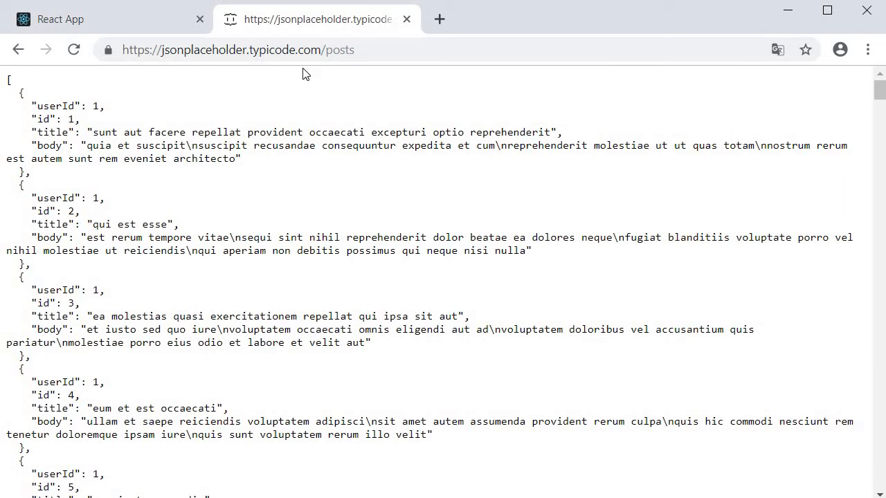
left_click(238, 49)
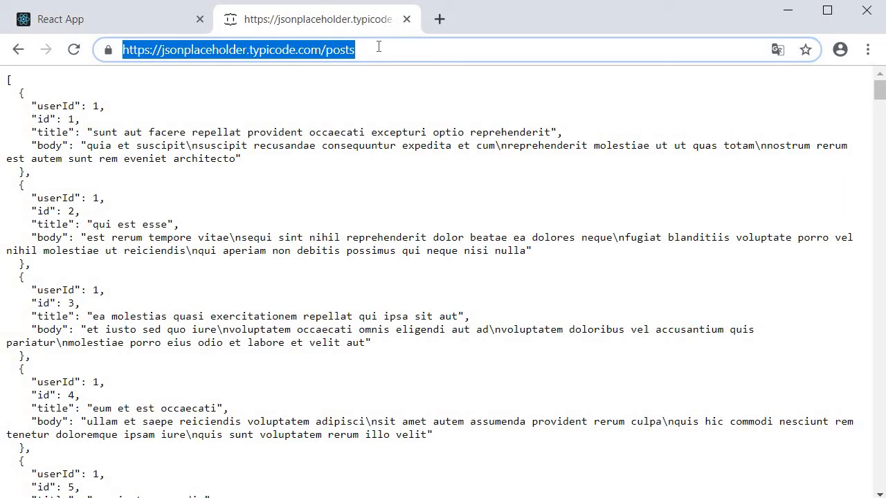
mouse_move(268, 208)
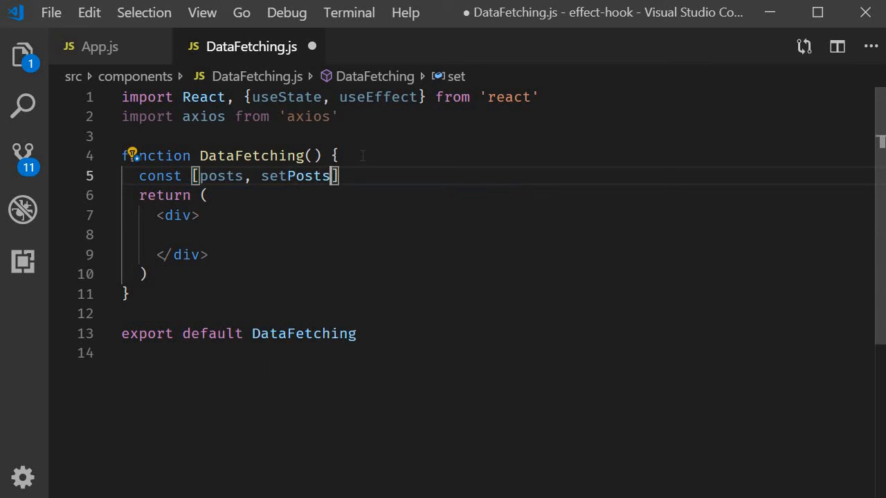
Declare const [posts, setPosts] = useState([]) and begin a useEffect() call.
type("= useState")
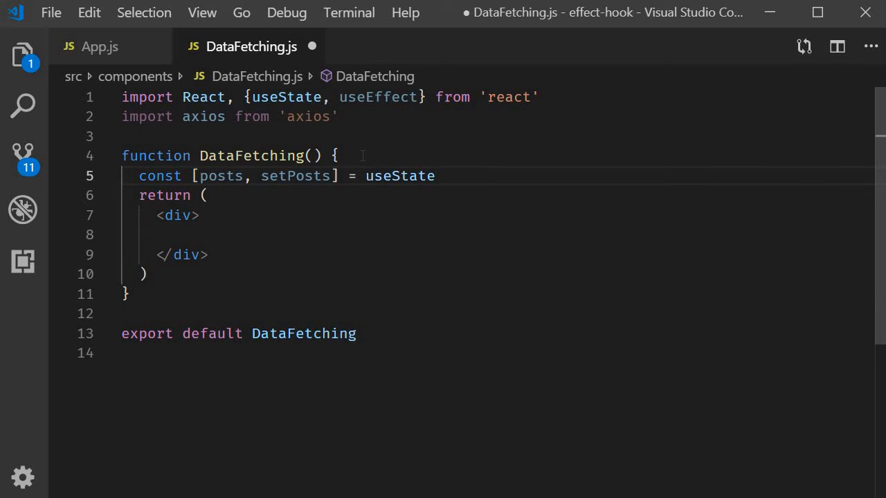
type("()")
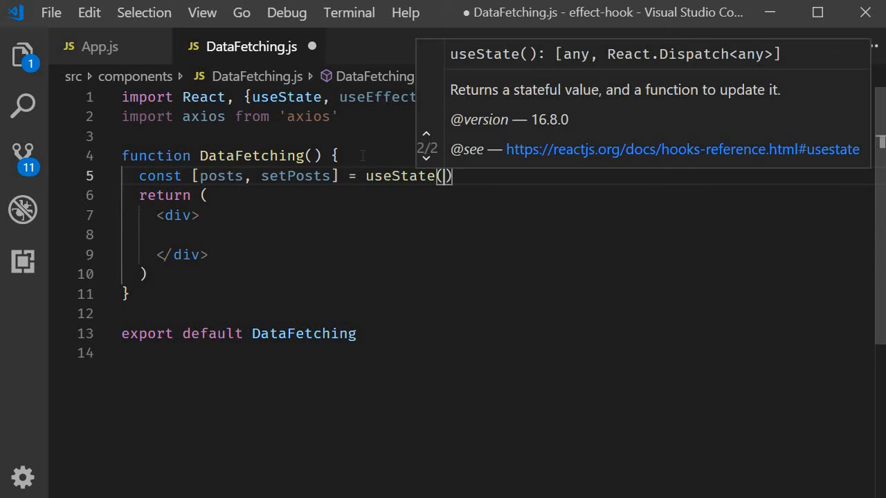
type("[]")
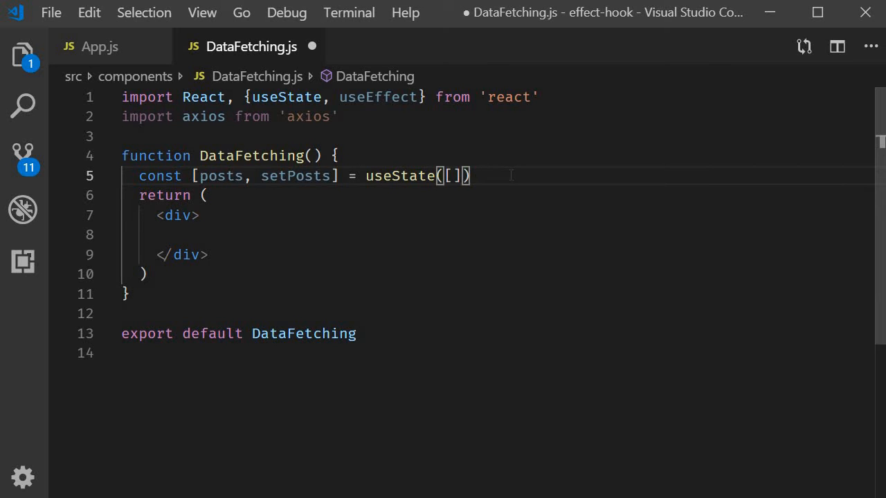
type("useEffect()")
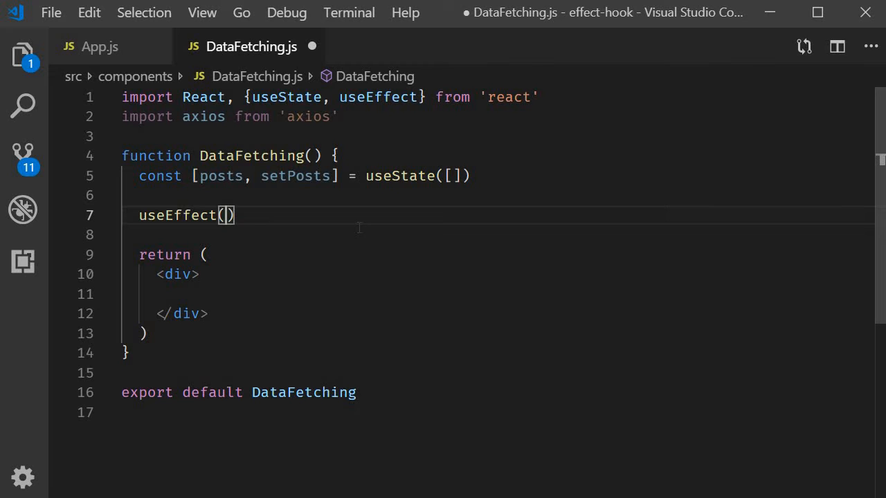
In useEffect, axios.get the JSONPlaceholder posts URL, log res, and add a catch.
type("() => {")
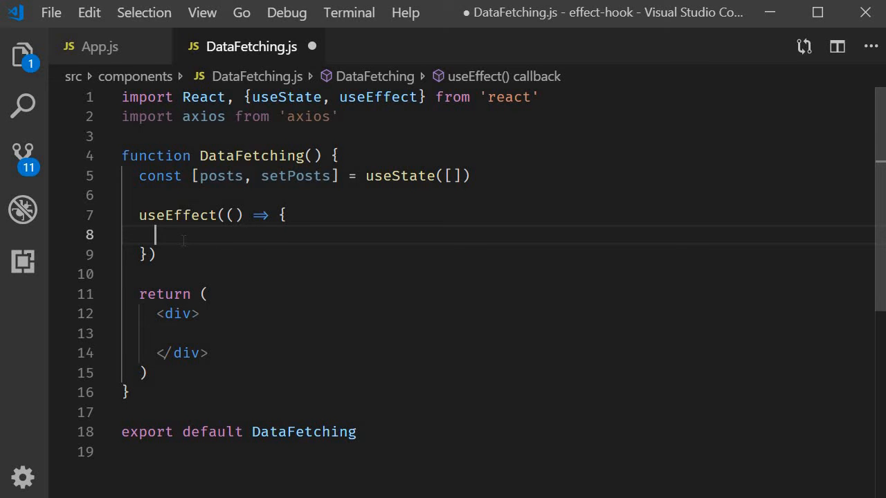
type("axios.get(")
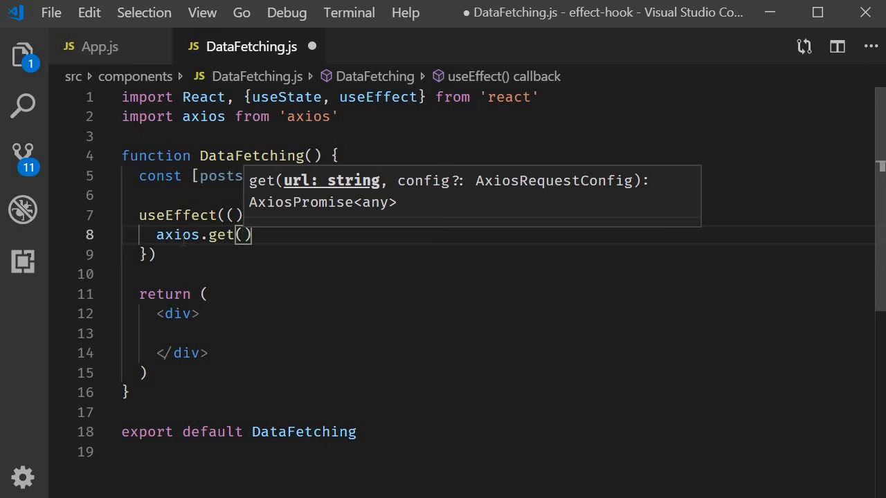
type("'https://jsonplaceholder.typicode.com/posts'")
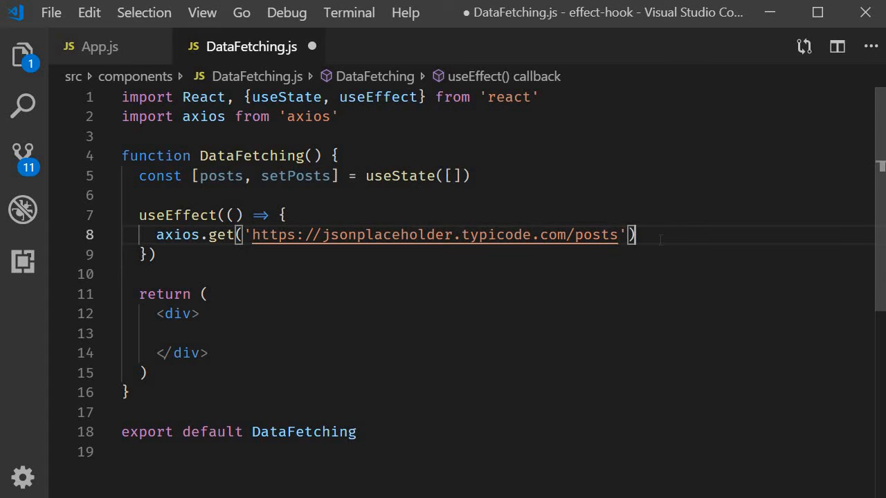
type(".then(")
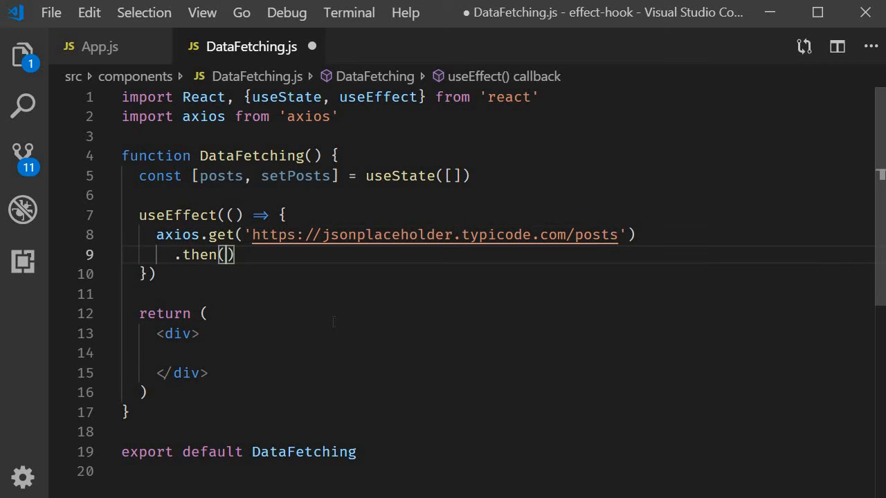
type("res => {")
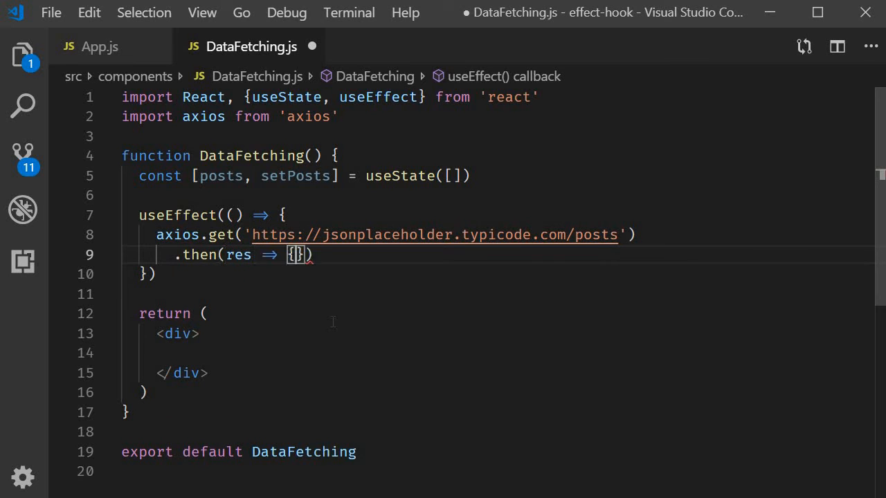
type("console.log(res)")
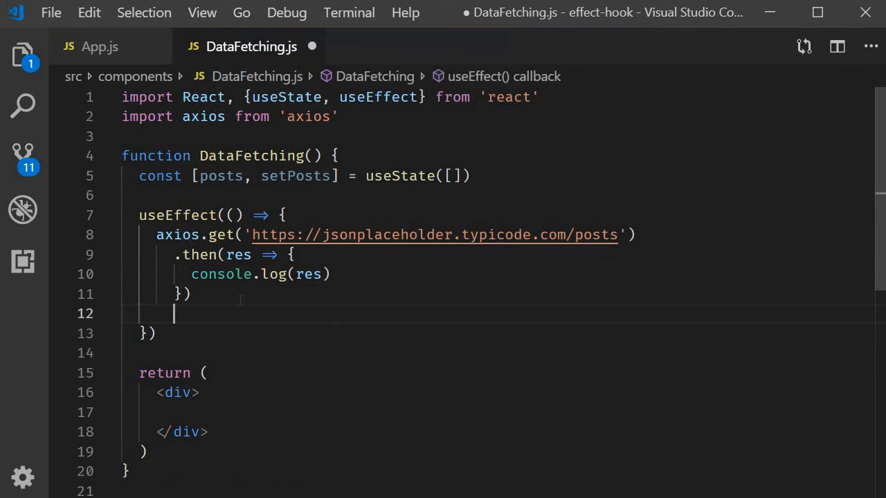
type(".catch(err => {")
type("console.log(err)")
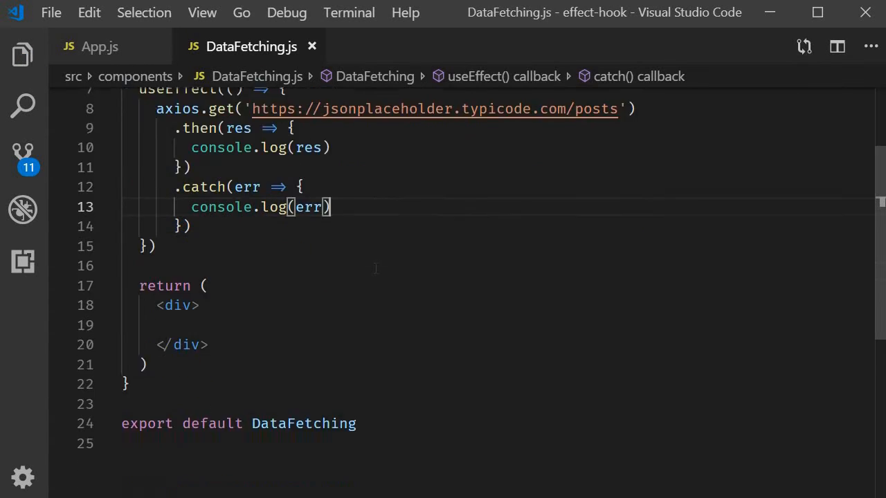
scroll("down", 3)
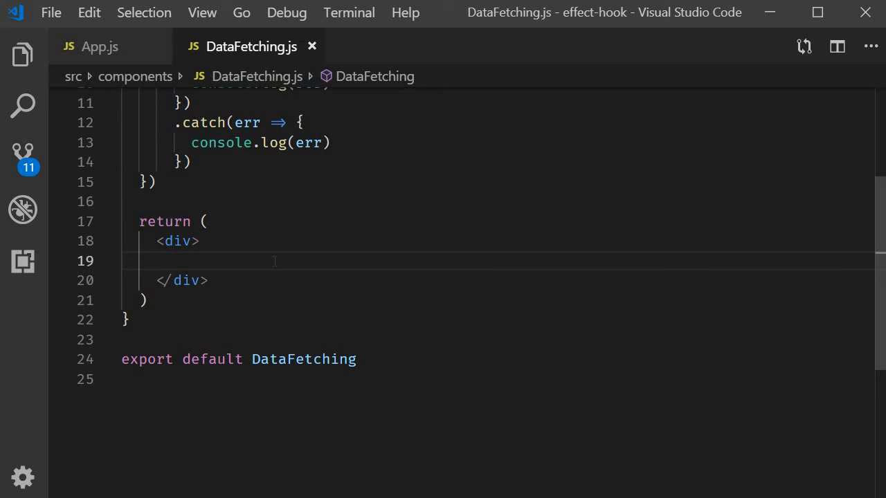
Map posts into a ul of post.title items, then add DataFetching in App.js.
type("<ul></ul>")
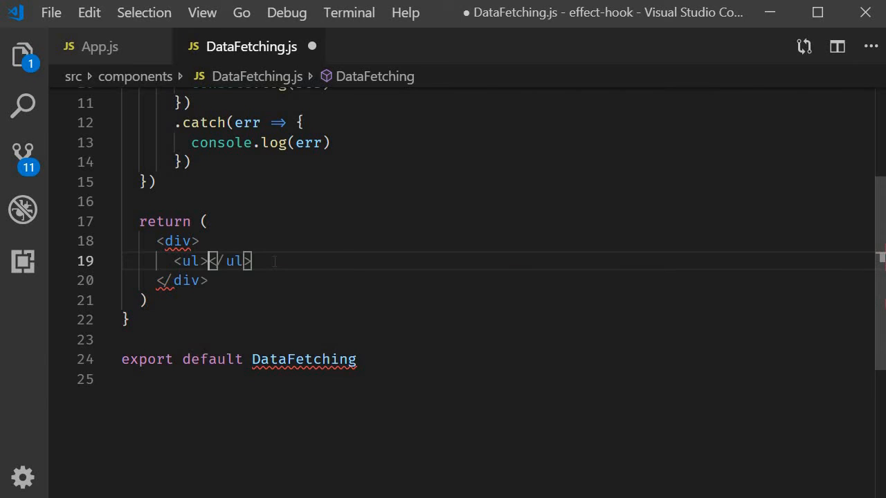
type("po")
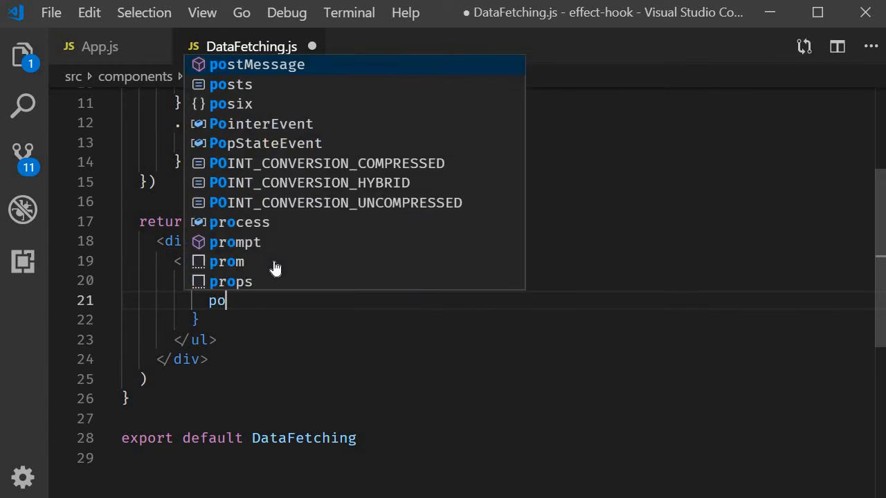
type("sts.map(post => <li key=></li>")
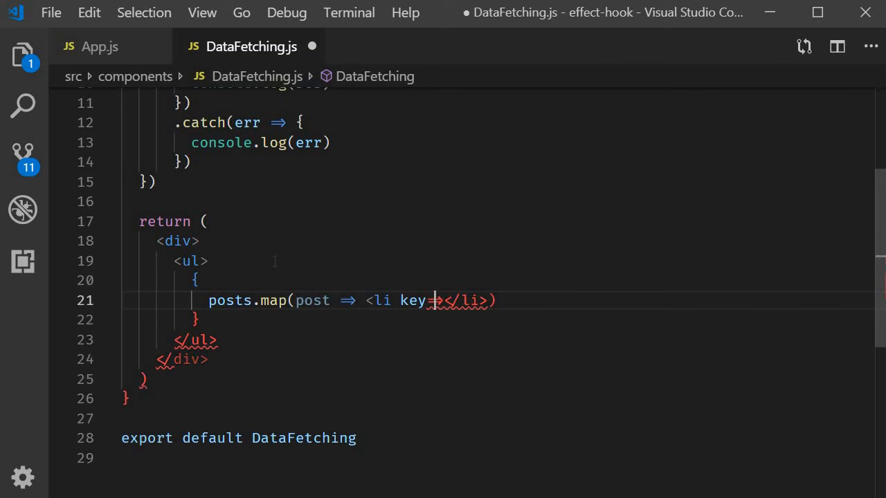
type("{post.id")
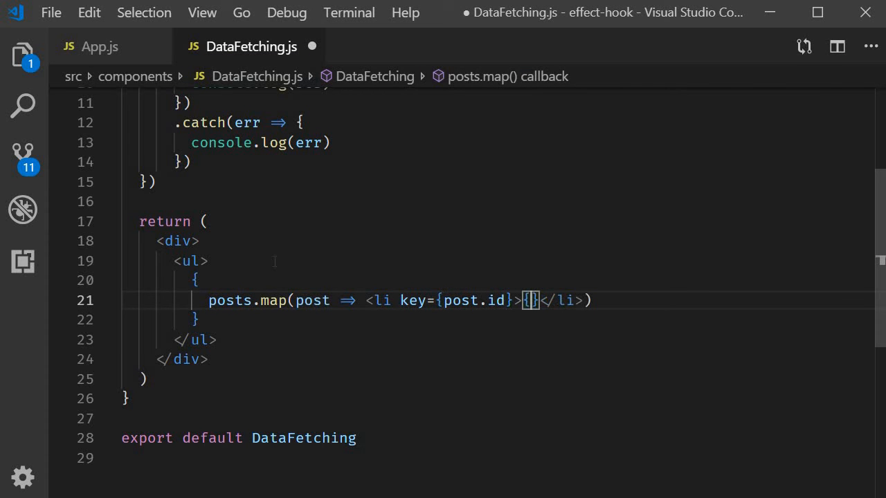
type("post")
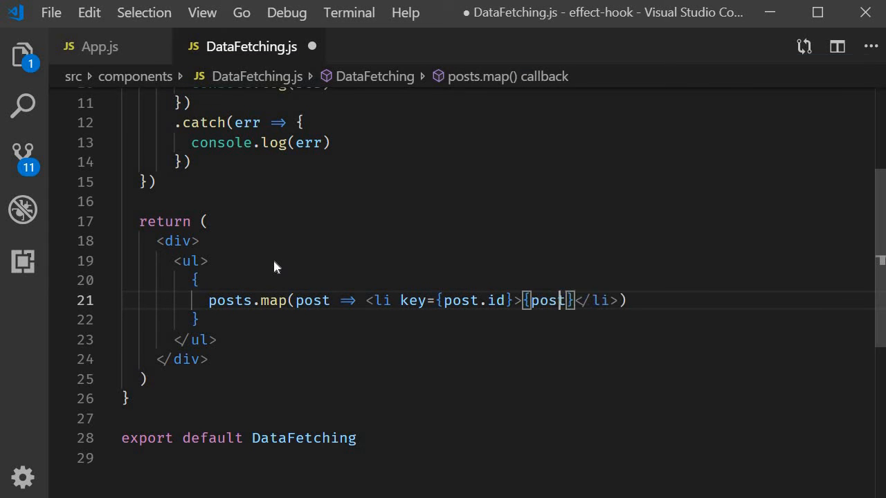
type(".title")
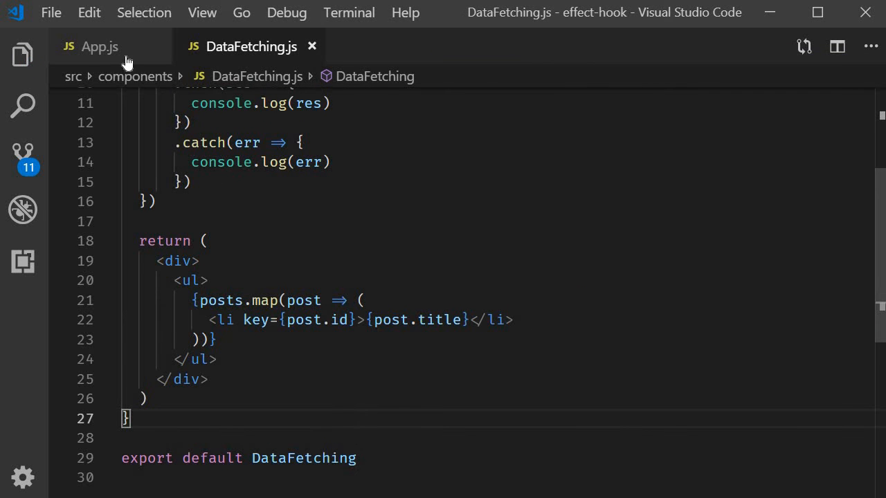
left_click(100, 47)
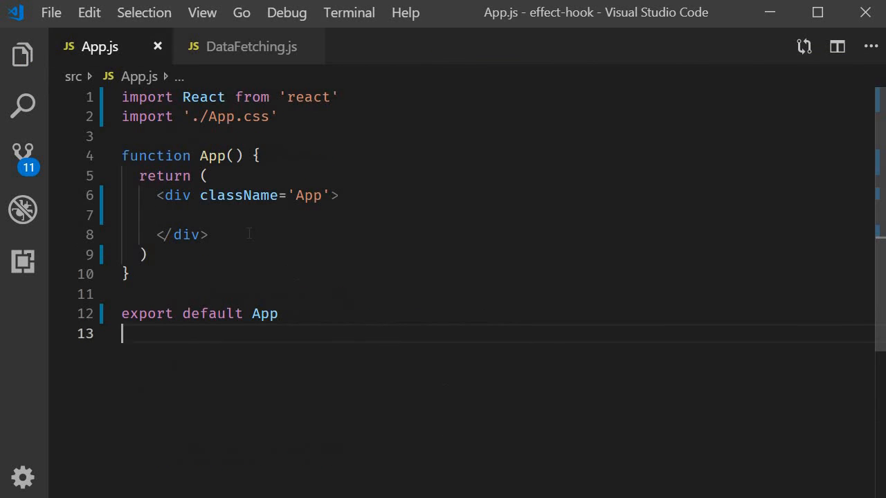
type("Da")
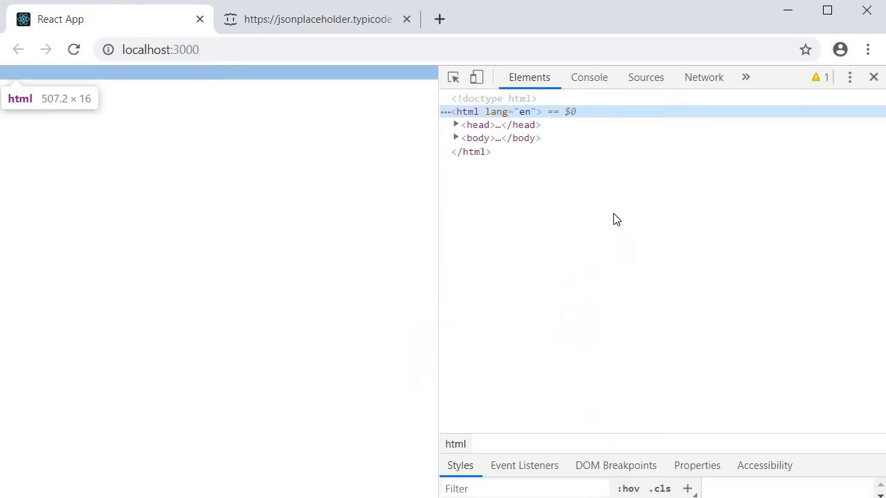
Expand the logged axios response in the Console to reveal its 100-post data array.
left_click(589, 77)
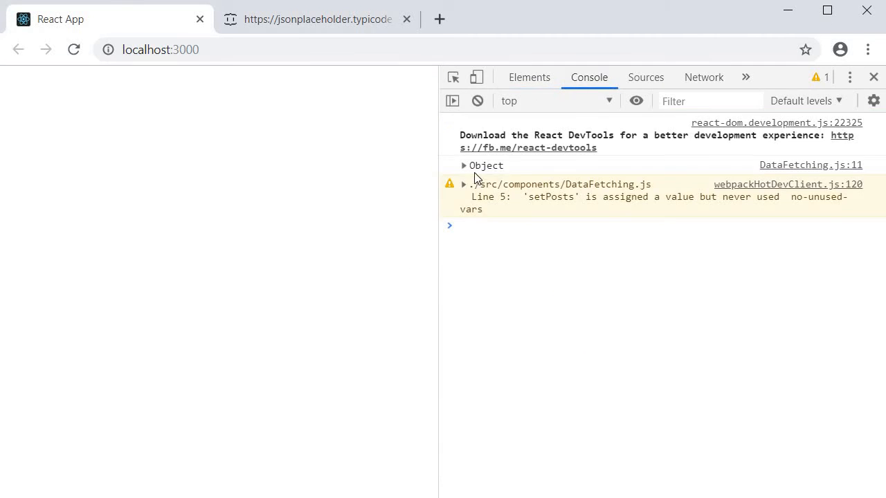
mouse_move(489, 174)
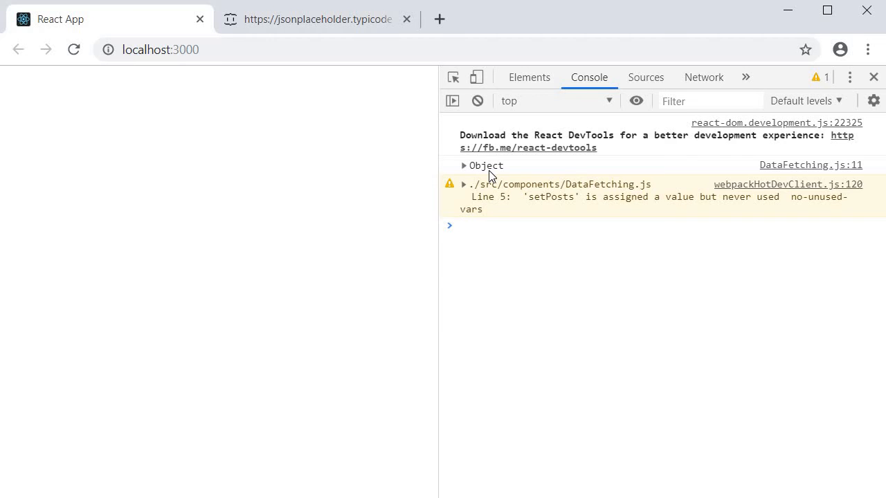
left_click(463, 166)
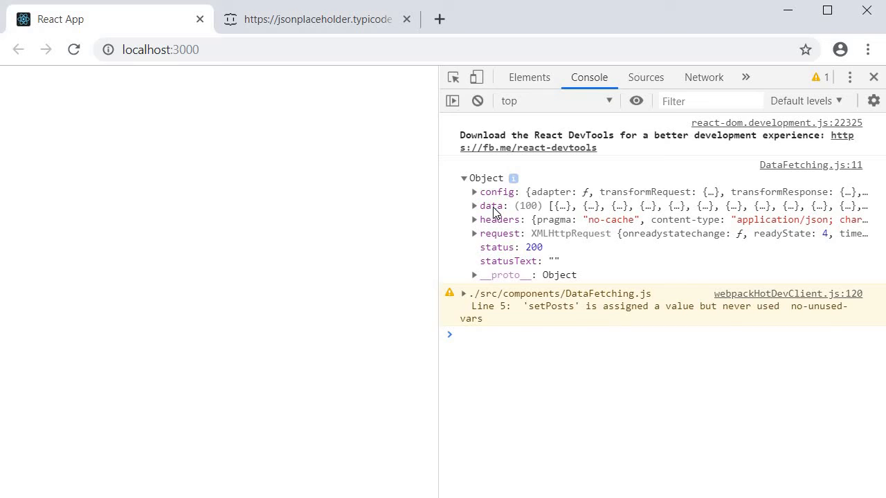
left_click(474, 205)
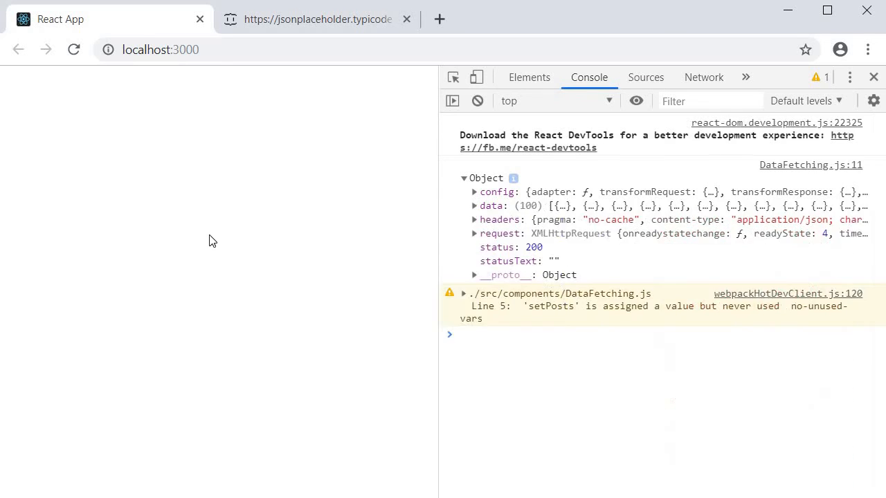
mouse_move(236, 238)
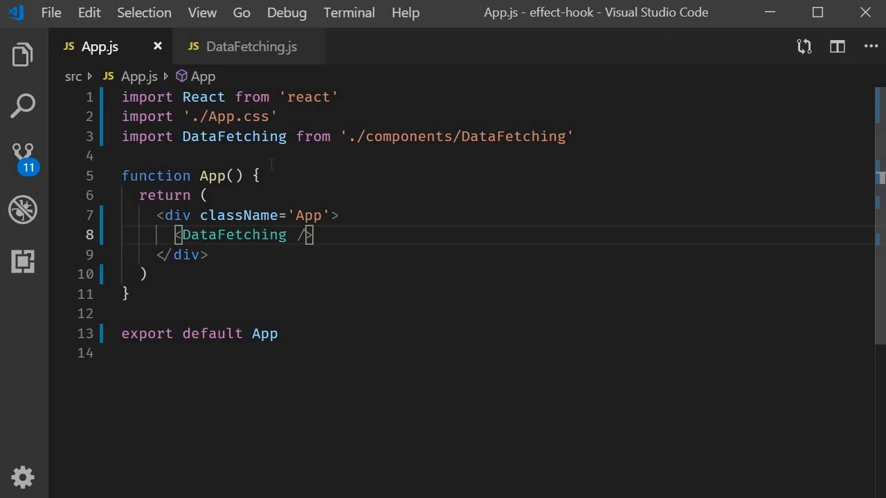
Add setPosts(res.data) to the then handler in DataFetching.js and save.
left_click(250, 47)
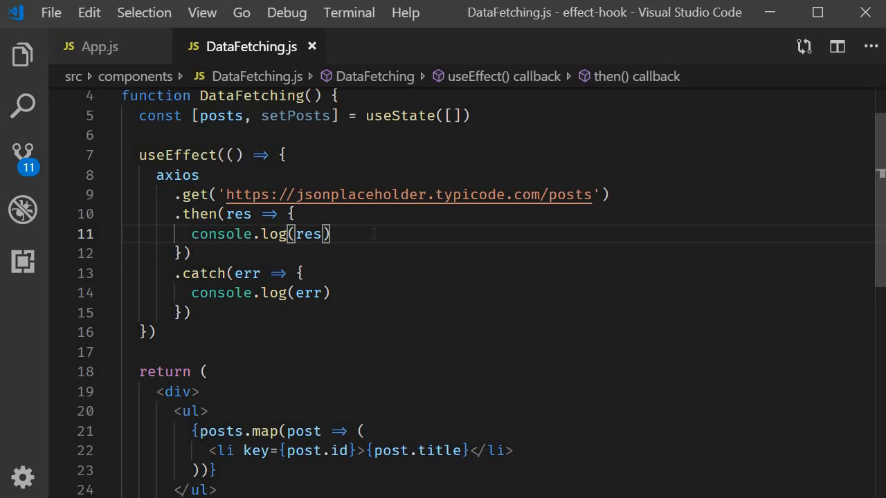
key("Enter")
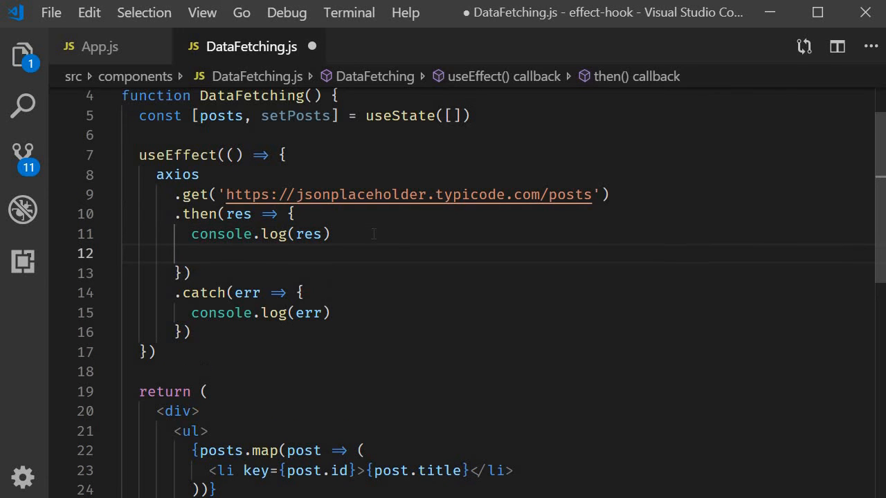
type("setPosts")
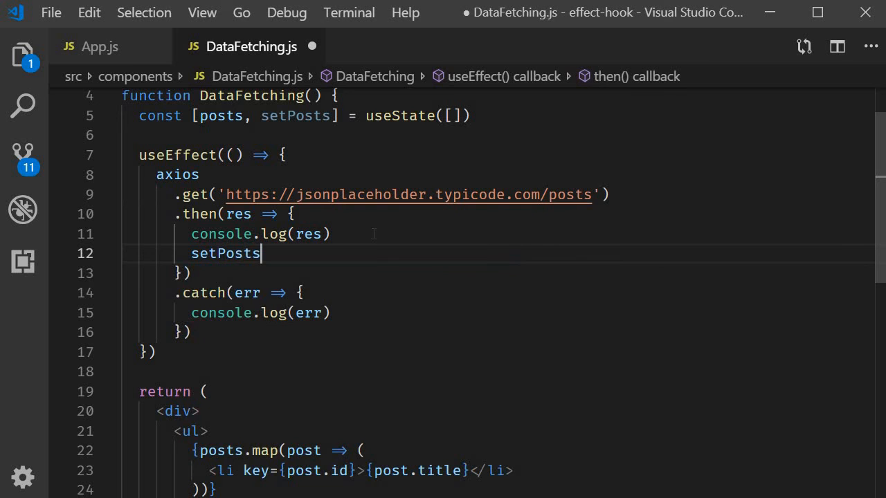
type("(")
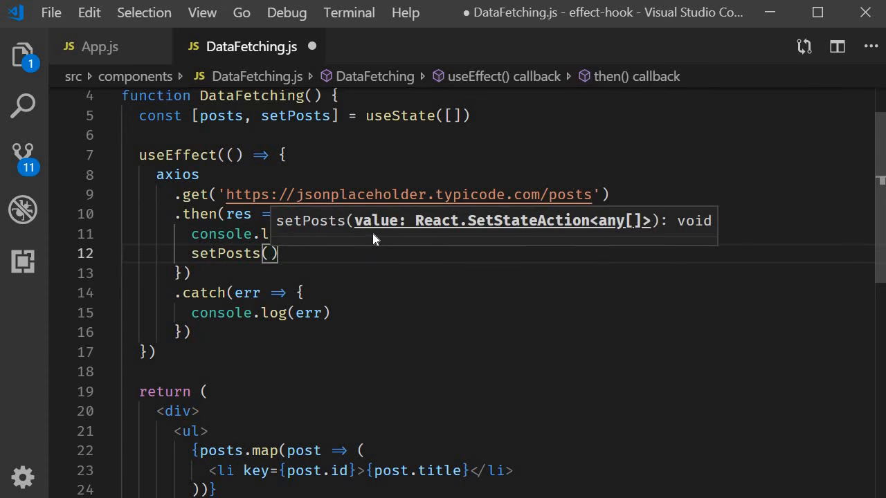
type("res.data")
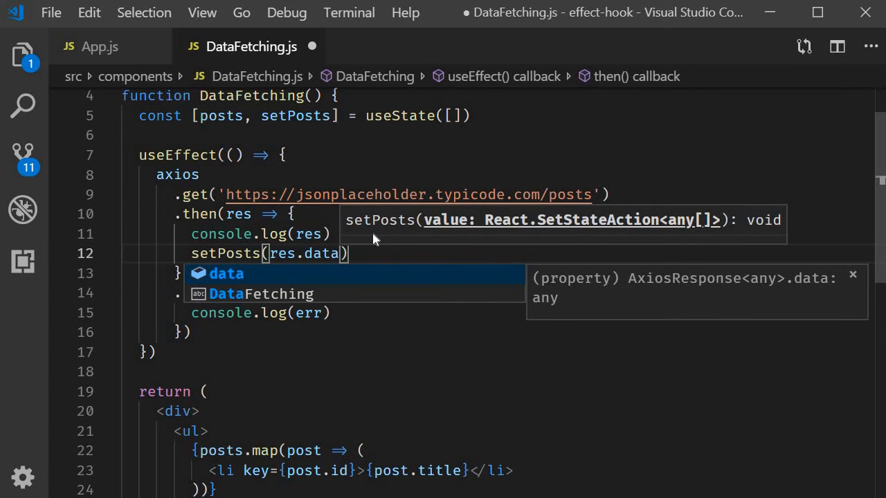
key("Escape")
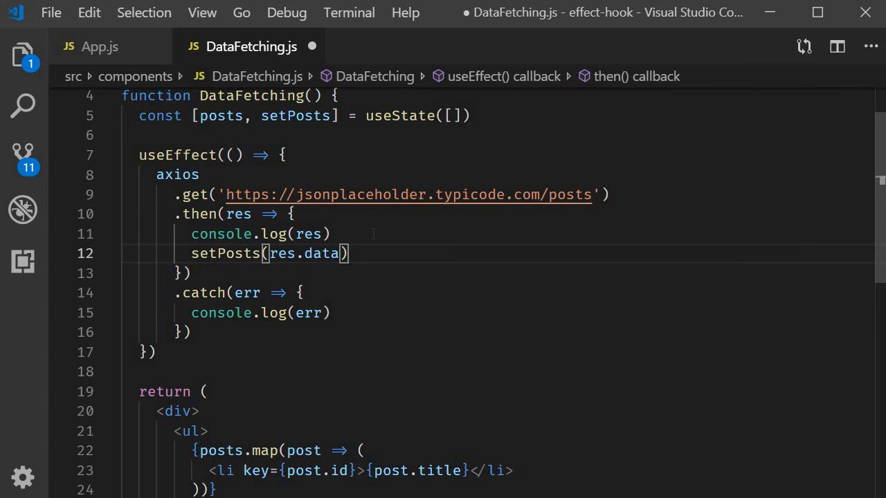
key("ctrl+s")
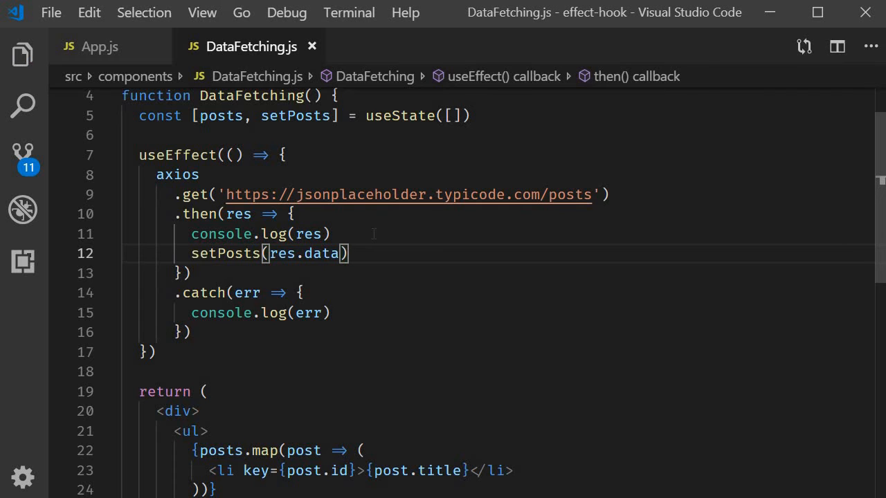
scroll("down", 3)
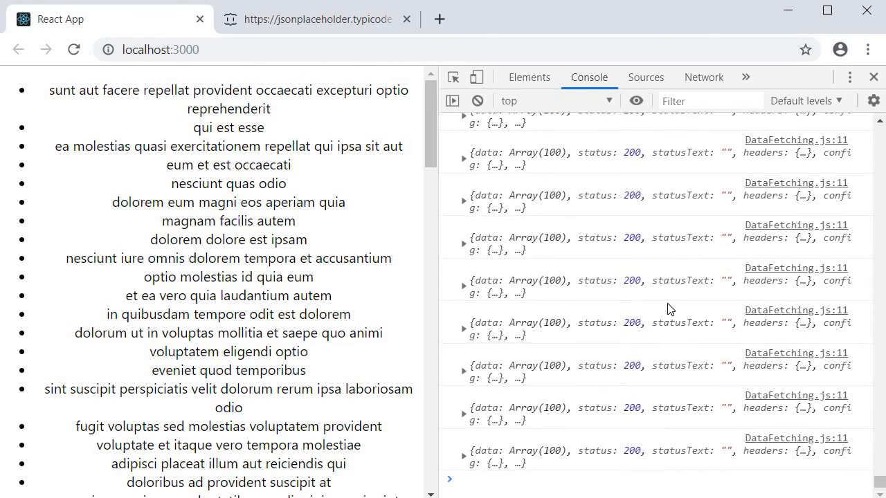
Scroll through the repeated response logs in the Console beside the rendered post titles.
scroll("down", 3)
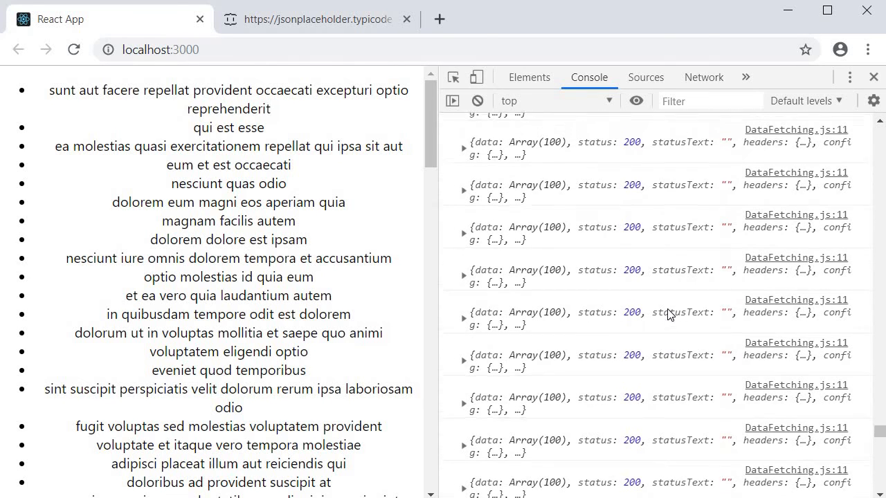
scroll("down", 3)
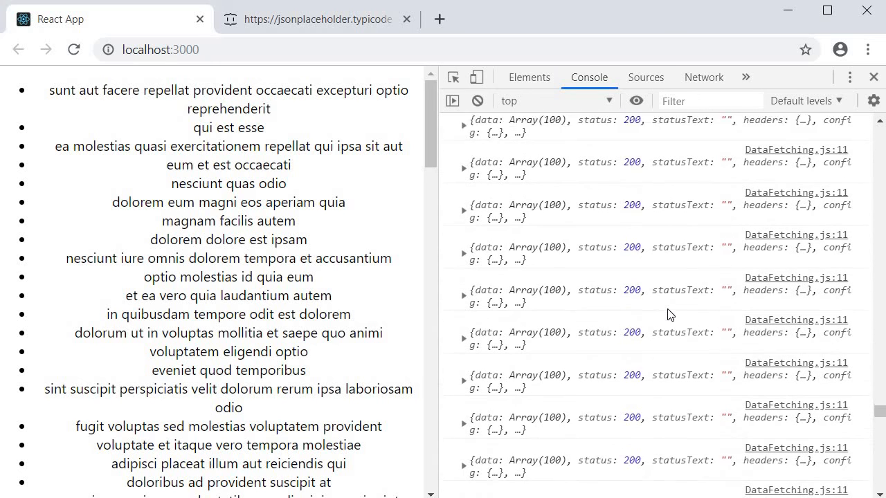
scroll("down", 3)
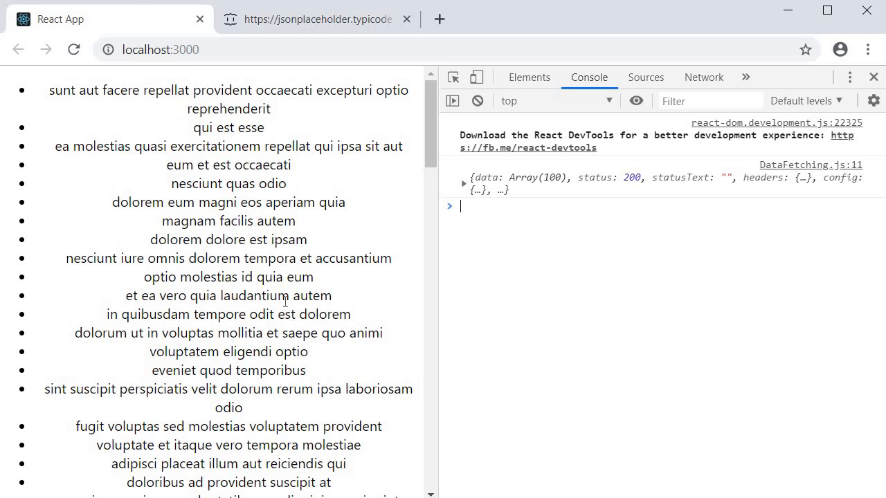
mouse_move(339, 283)
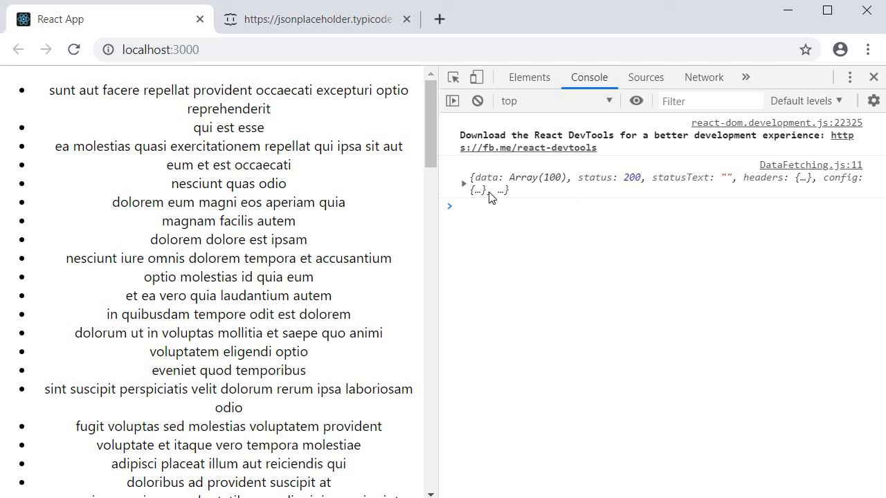
Scroll down the reloaded page's list of post titles.
scroll("down", 3)
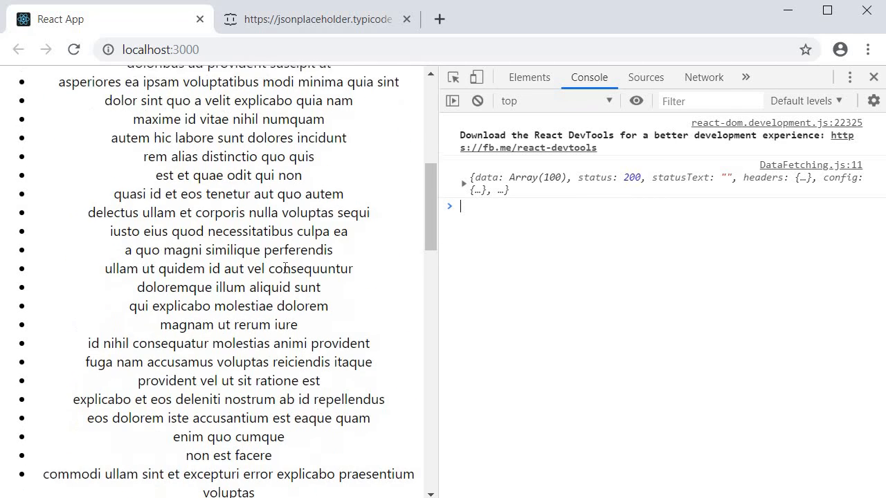
scroll("down", 3)
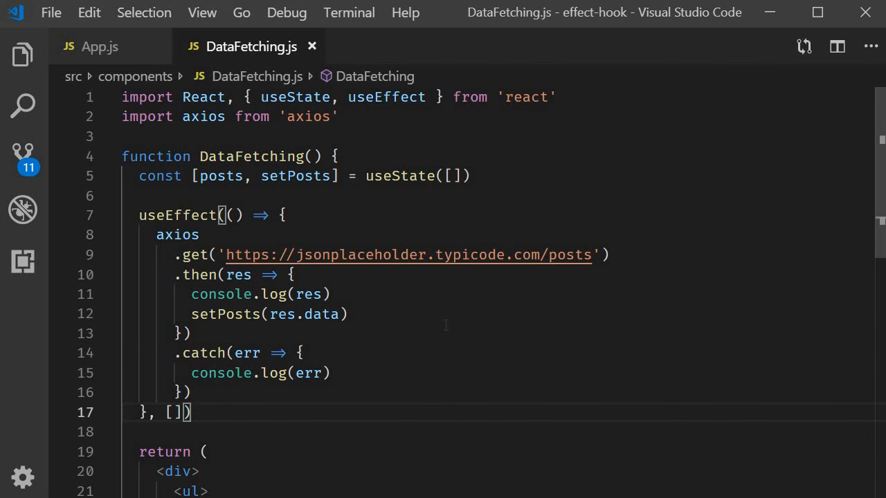
Return to DataFetching.js to review useEffect's empty dependency array and the setPosts handler.
left_click(183, 333)
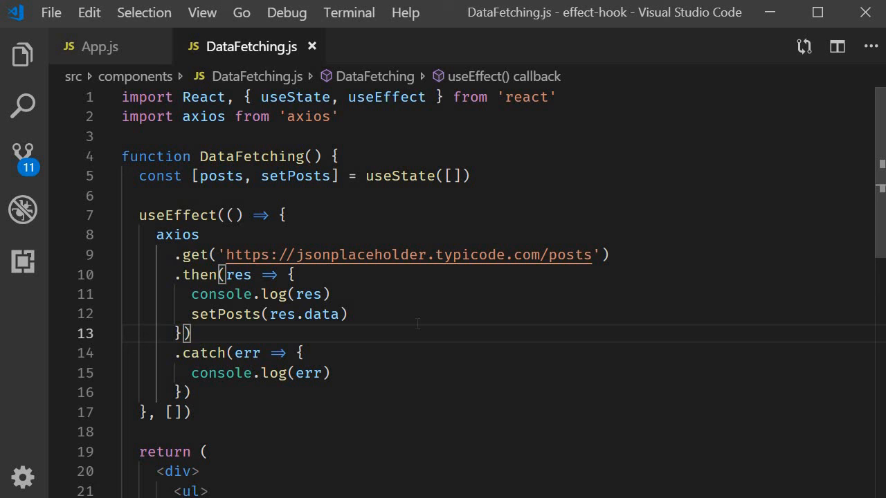